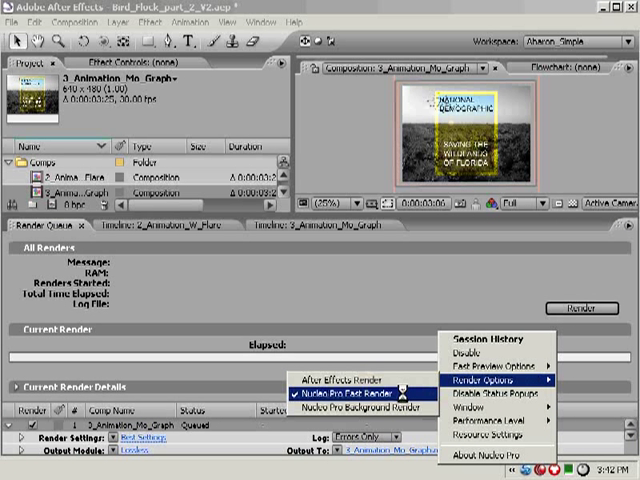
pyautogui.moveTo(410, 412)
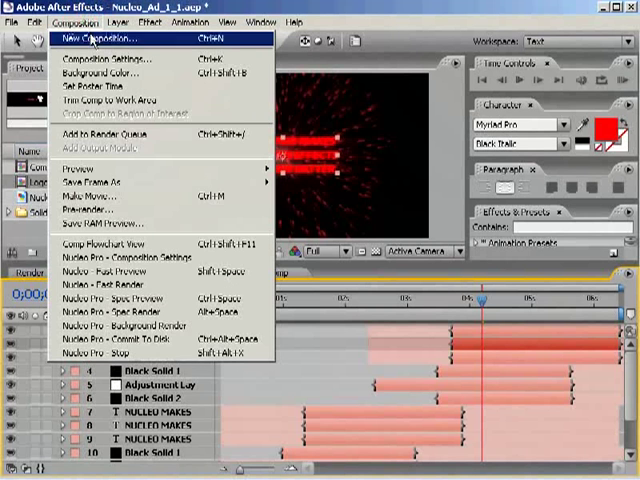
pyautogui.moveTo(110, 301)
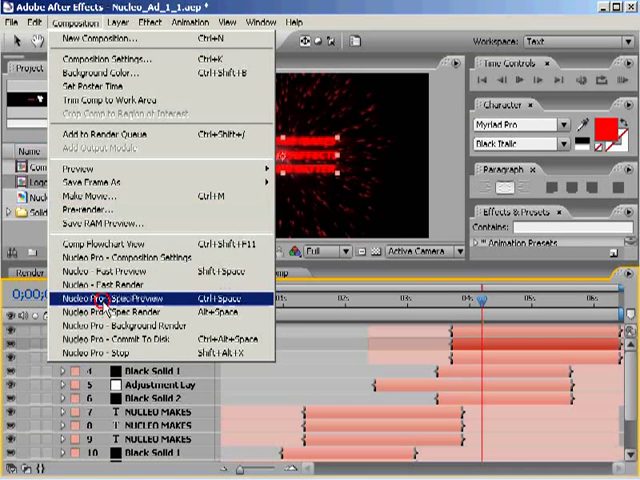
# Run Nucleo Pro Spec Preview on the ad and confirm blue for the NUCLEO MAKES text.
pyautogui.click(115, 299)
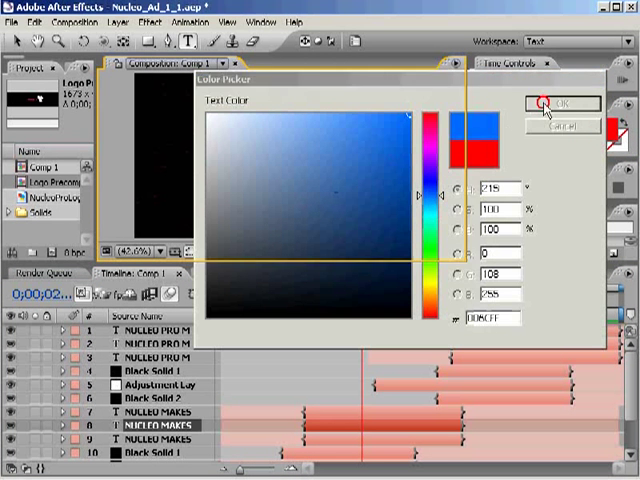
pyautogui.click(558, 103)
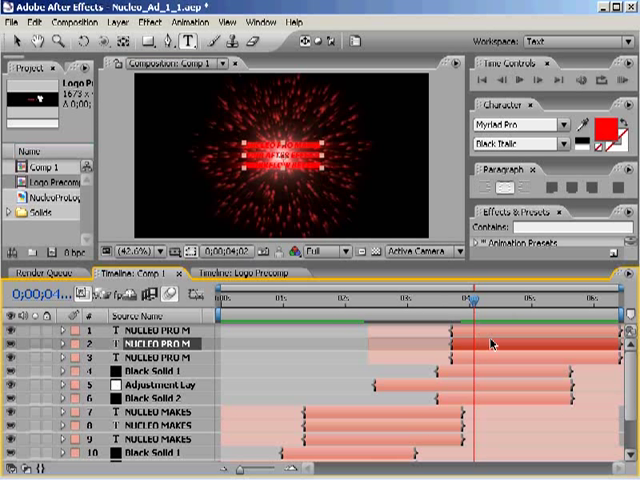
pyautogui.moveTo(474, 307)
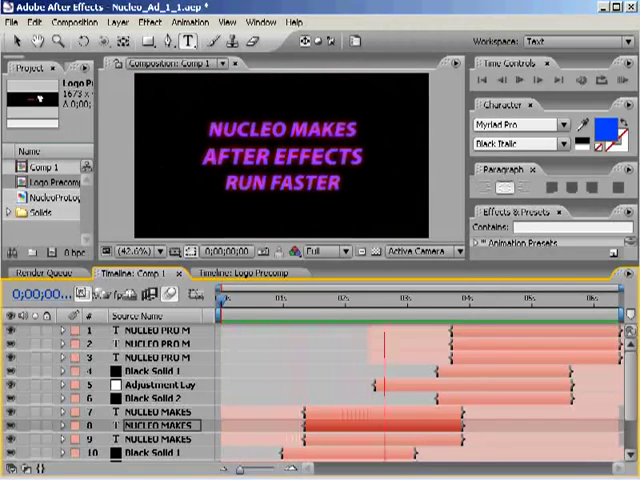
# Confirm pure red in the Color Picker for the NUCLEO MAKES text.
pyautogui.click(77, 20)
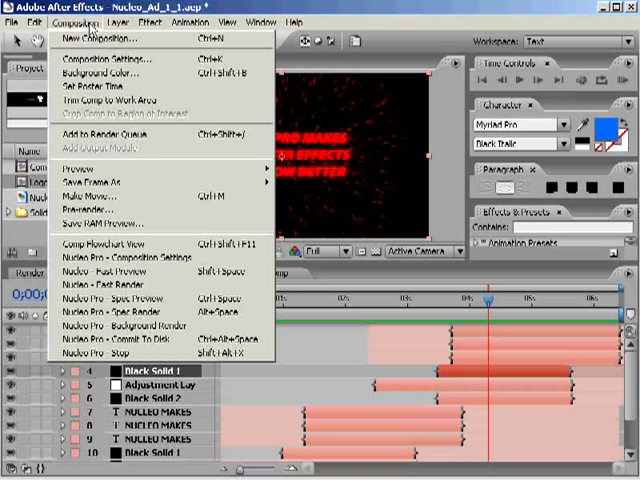
pyautogui.moveTo(120, 317)
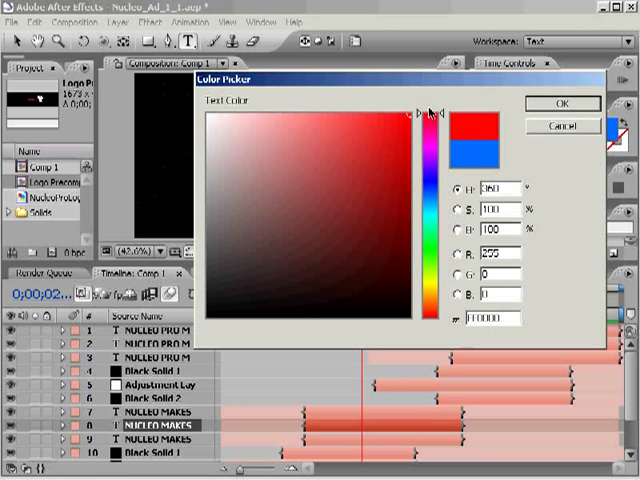
pyautogui.click(558, 104)
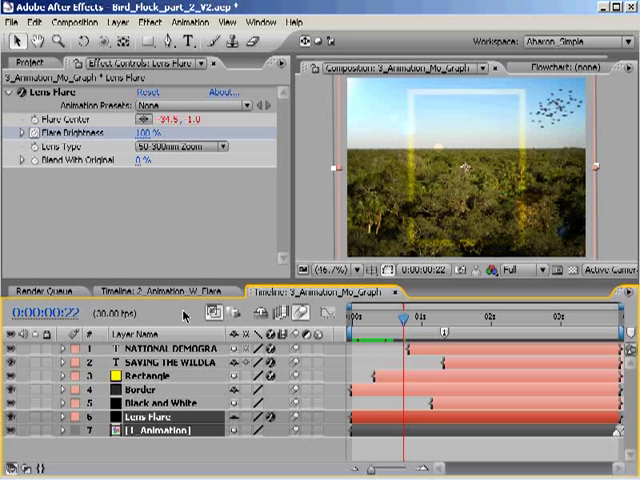
pyautogui.moveTo(184, 221)
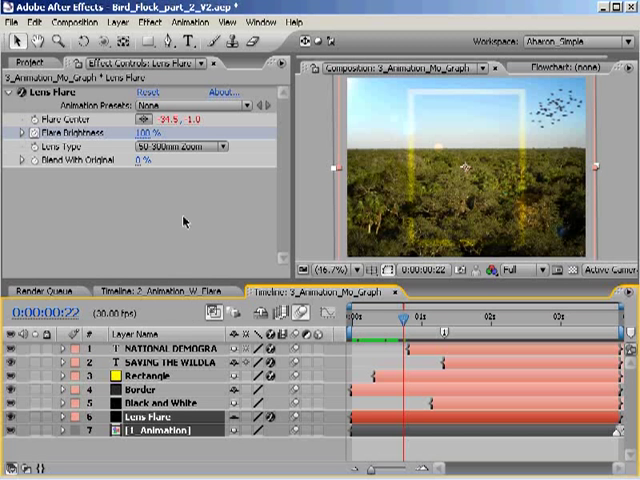
# Run Nucleo Pro Commit To Disk on the Lens Flare and animation layers, confirming the settings.
pyautogui.click(103, 23)
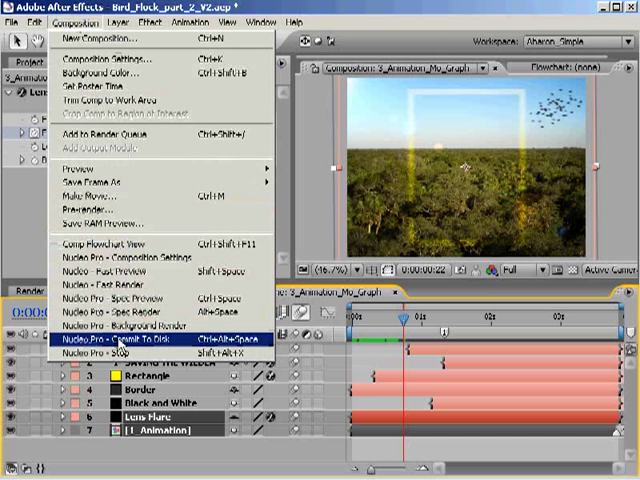
pyautogui.click(294, 23)
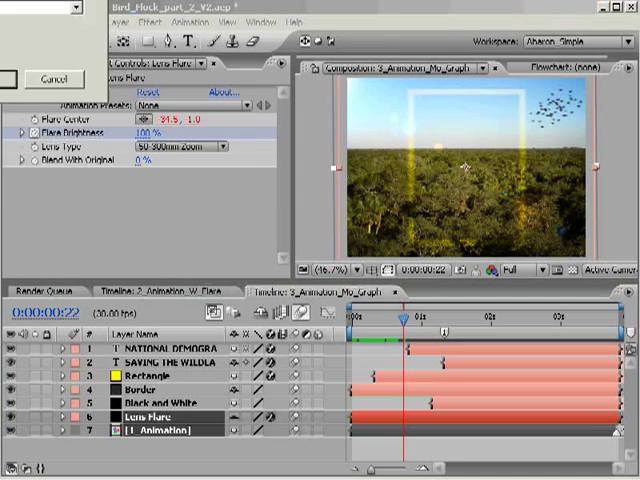
pyautogui.click(40, 291)
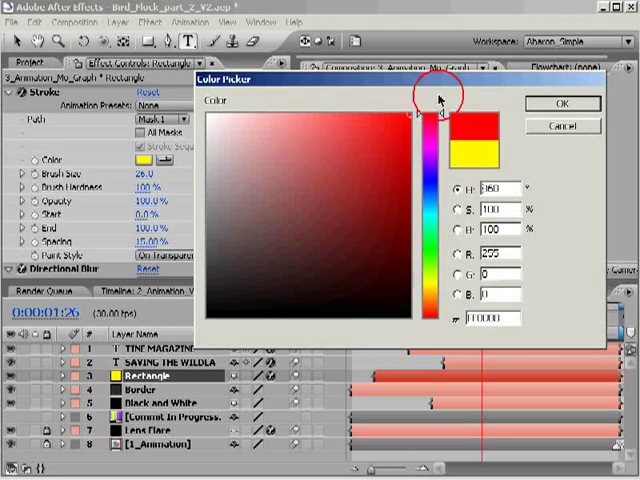
# Confirm red as the Rectangle layer's stroke colour in the Color Picker.
pyautogui.click(561, 103)
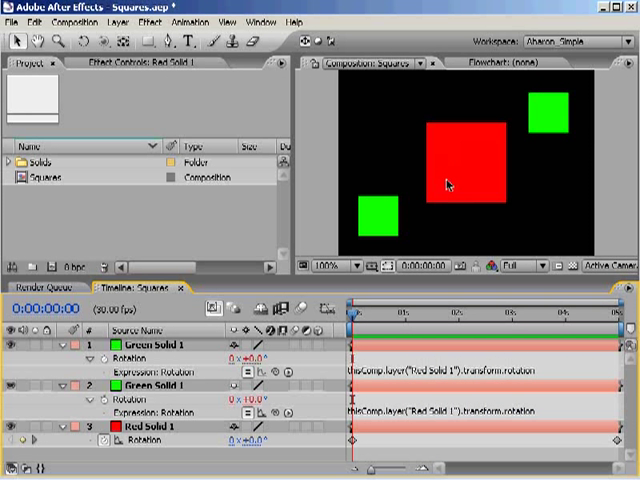
# Select the Red Solid 1 square in the Squares project's Composition panel.
pyautogui.click(382, 213)
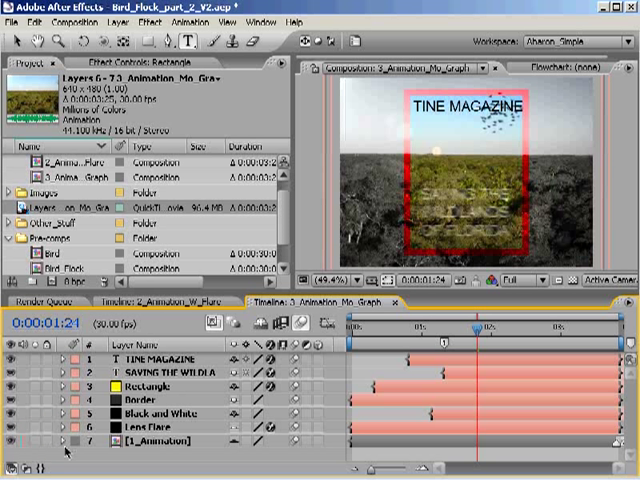
pyautogui.moveTo(90, 467)
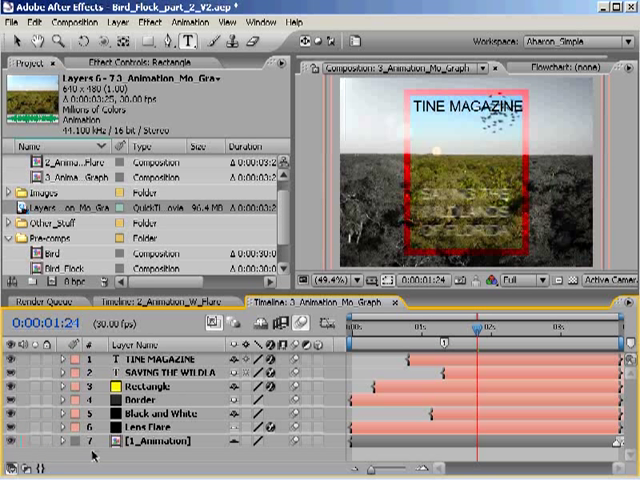
# Reopen Bird_Flock_part_2_V2.aep to view the committed QuickTime movie in the project.
pyautogui.click(48, 306)
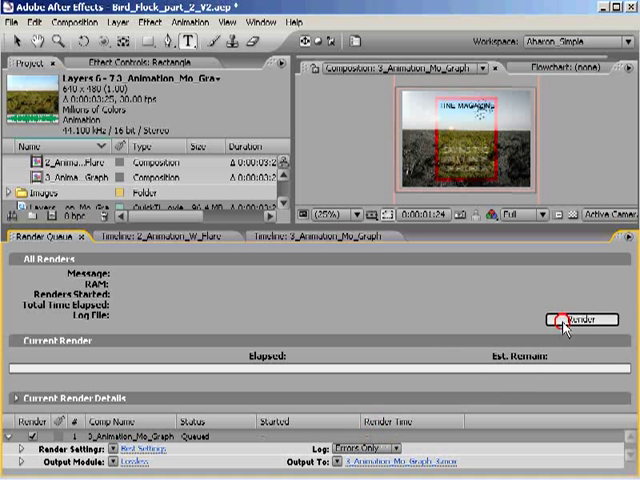
# Background-render 3_Animation_Mo_Graph, open Nucleo_Ad_1_1.aep, and minimize the render window.
pyautogui.click(569, 320)
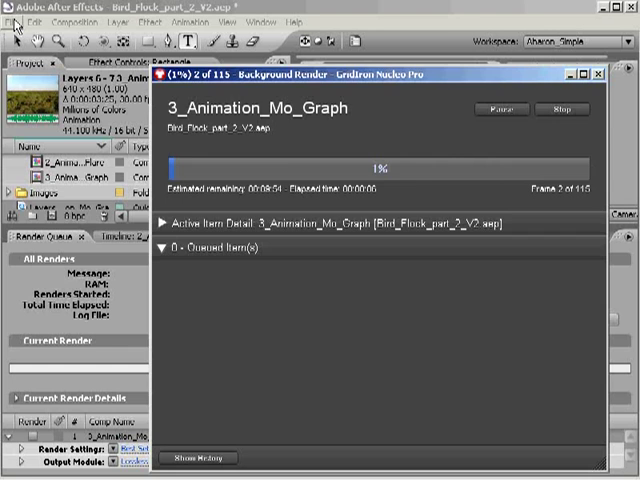
pyautogui.click(32, 22)
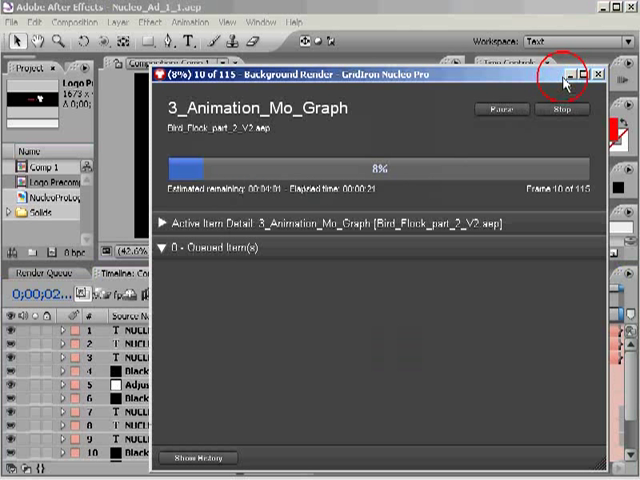
pyautogui.click(597, 76)
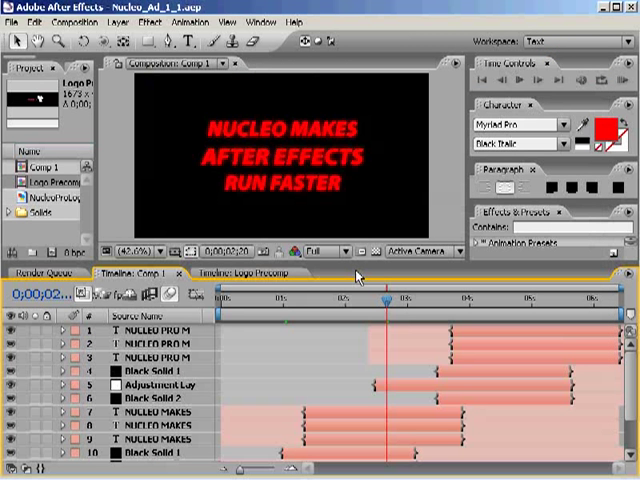